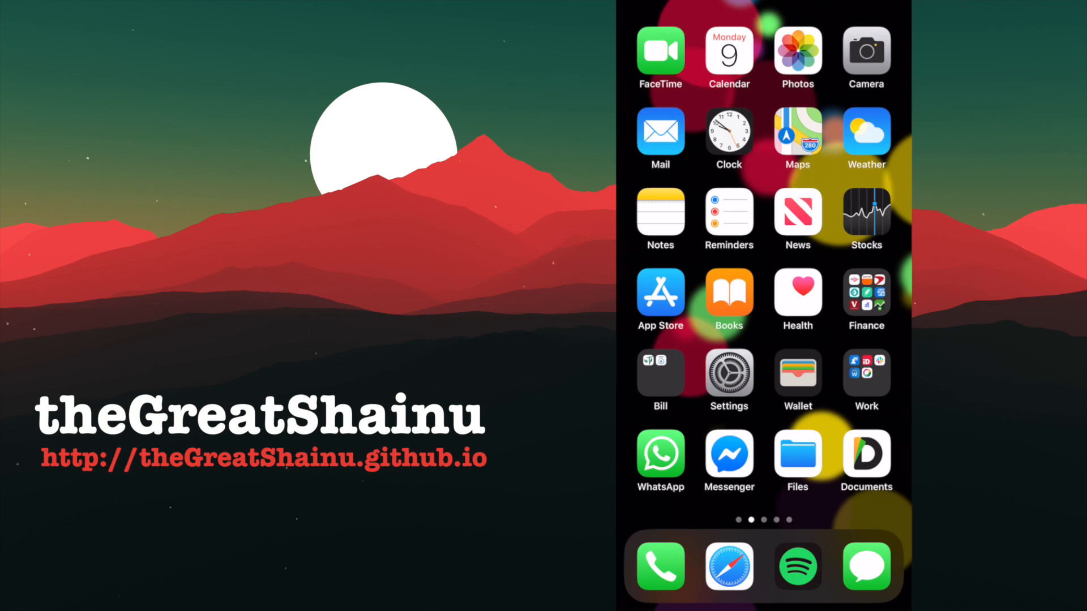
View the Documents by Readdle App Store page, already installed, and skim its details
left_click(866, 452)
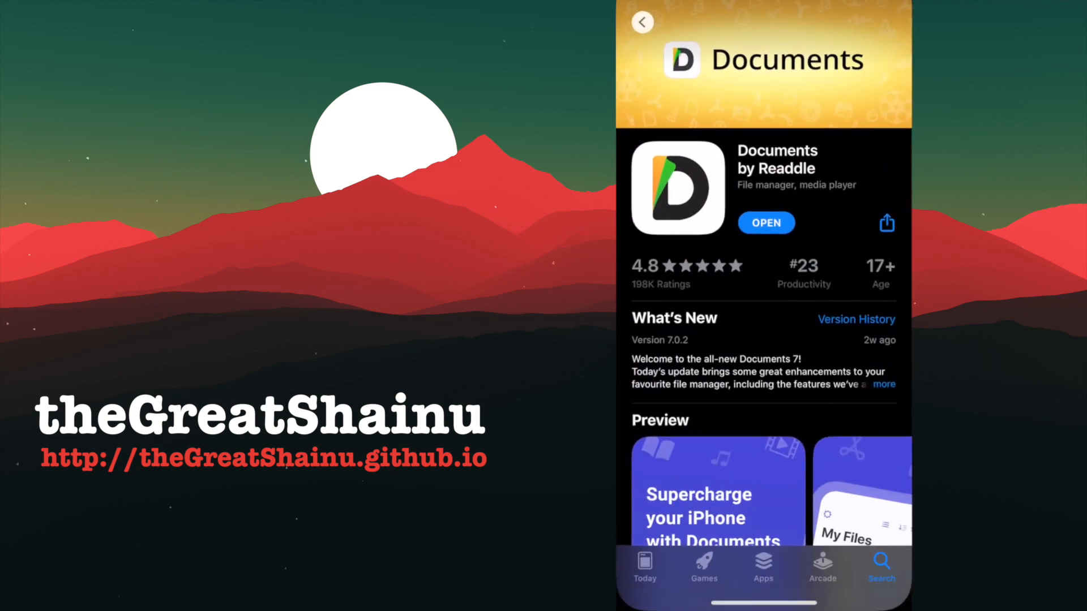
scroll("up", 3)
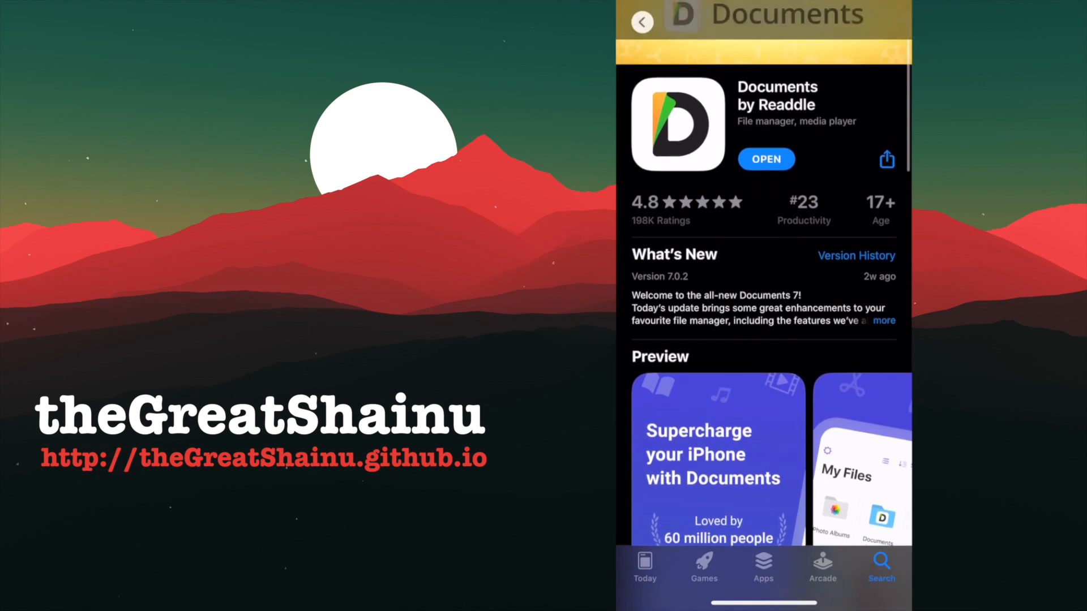
scroll("down", 3)
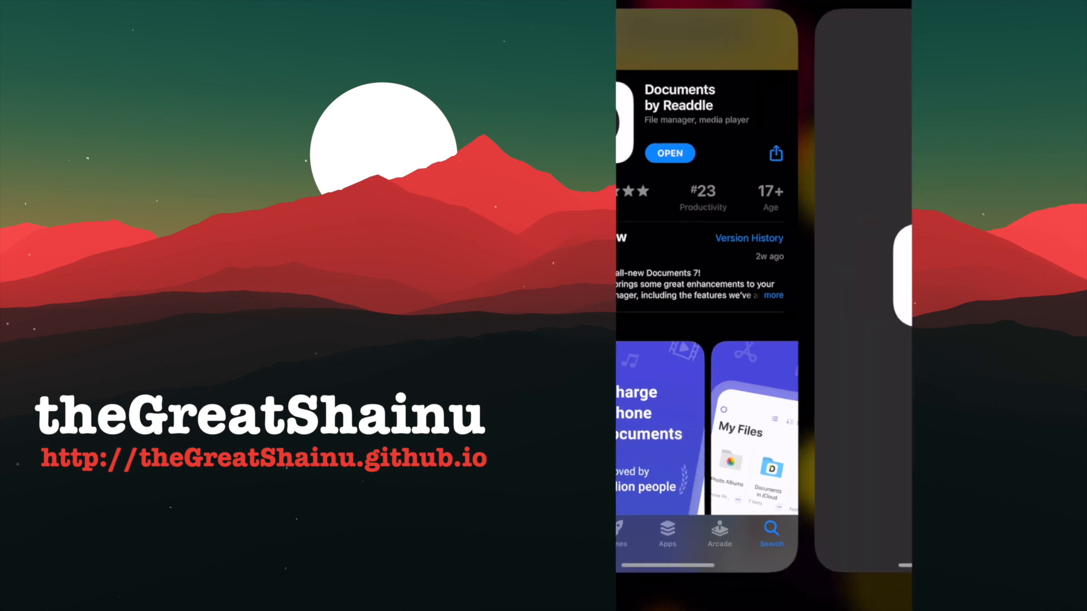
Launch Documents, continue past the formats intro and notifications prompt to My Files
left_click(668, 153)
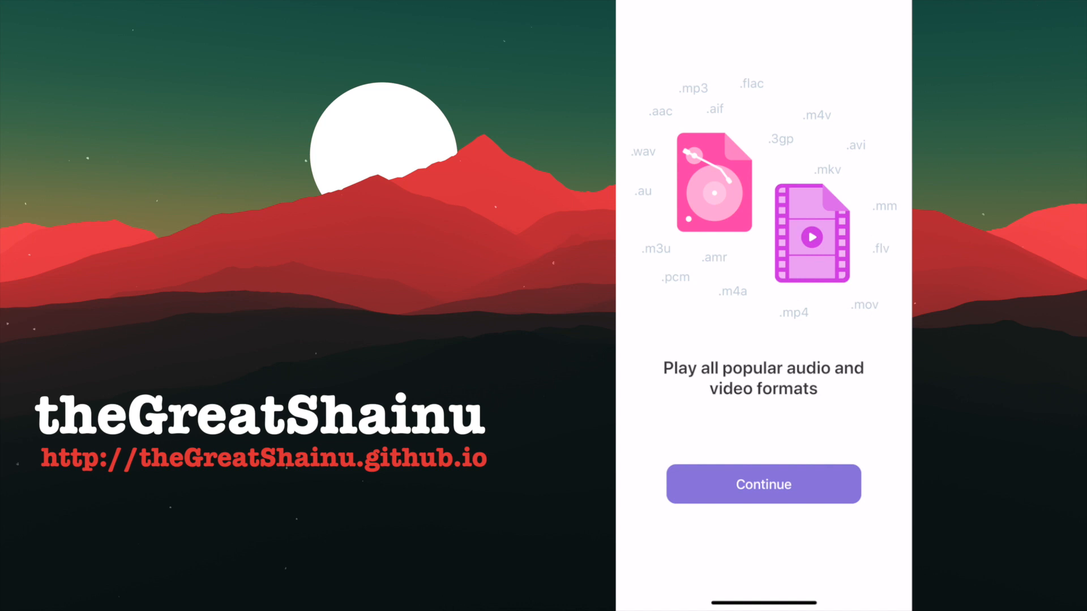
left_click(761, 483)
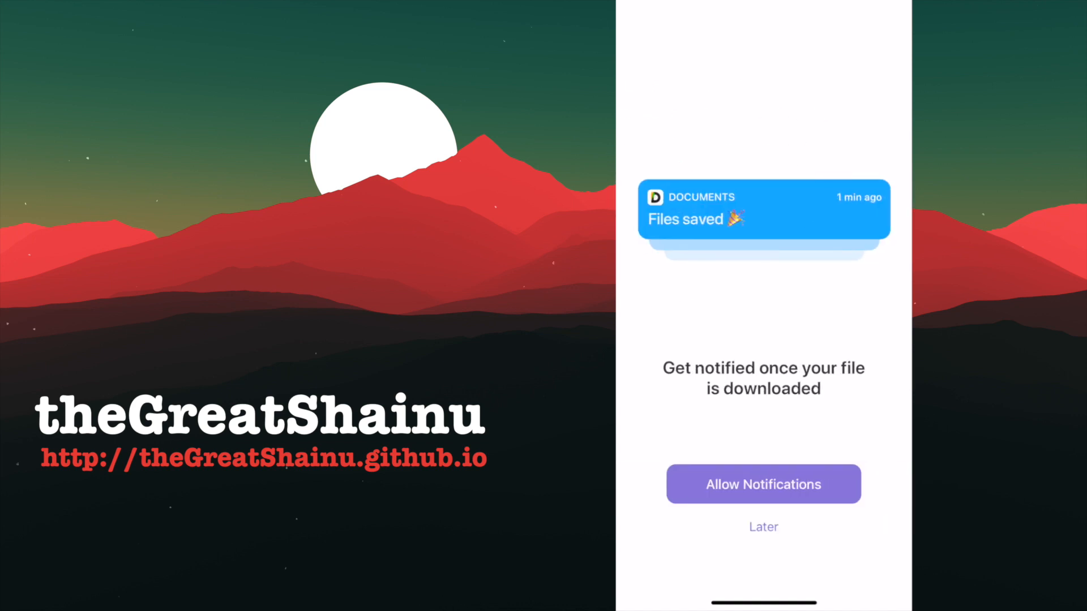
left_click(761, 526)
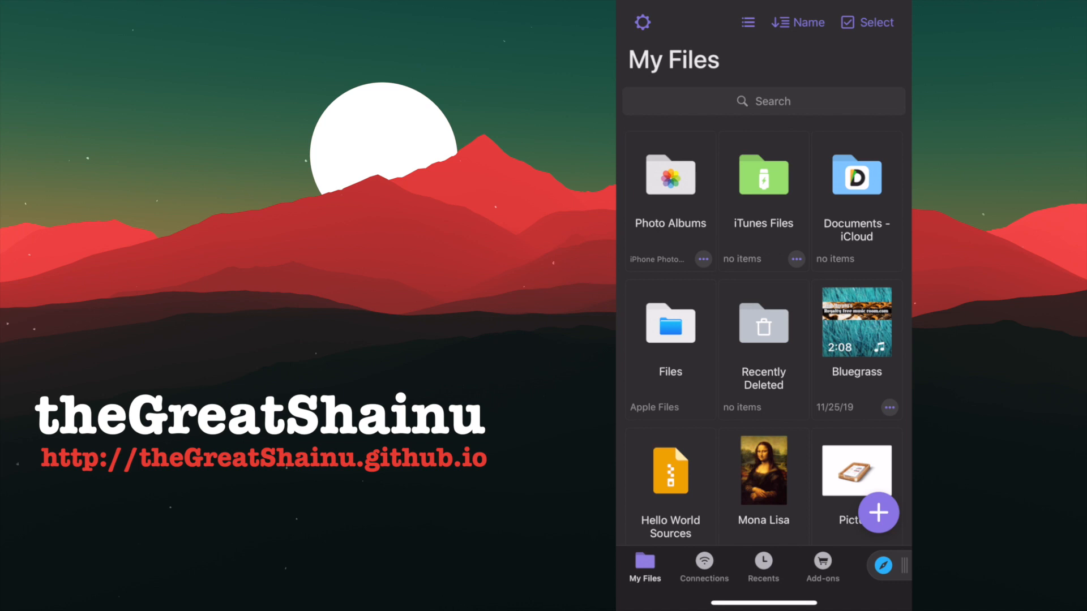
Create a new folder named Music from the add menu in My Files
left_click(877, 512)
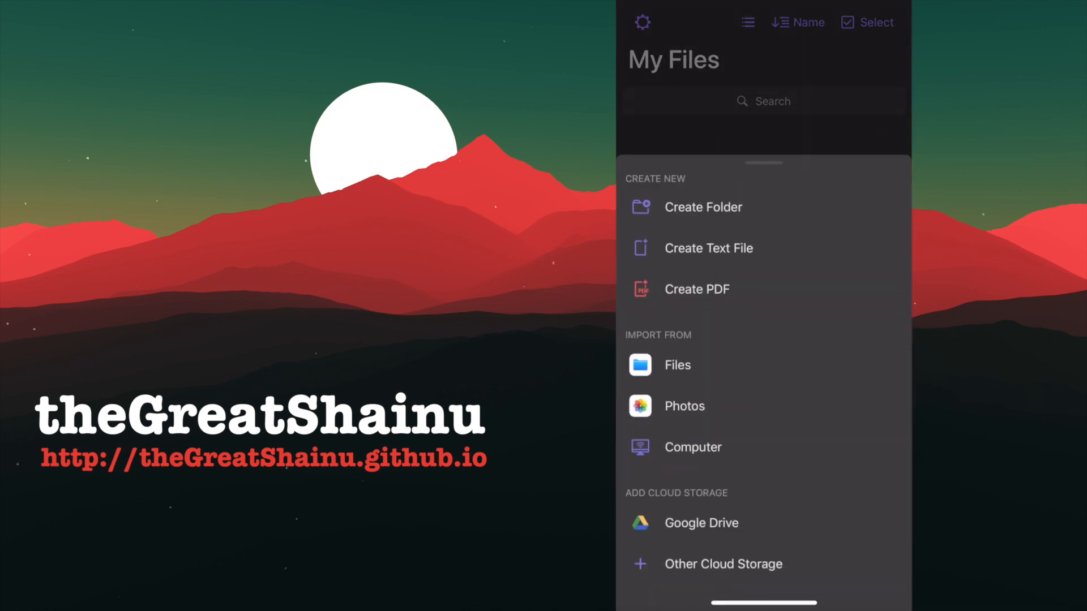
left_click(703, 206)
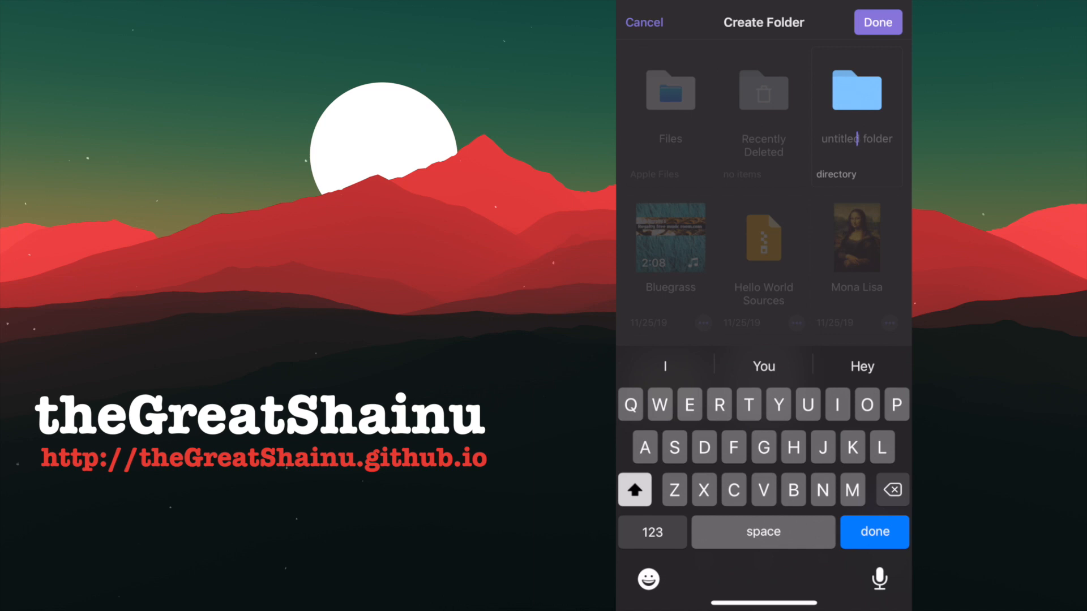
type("Music")
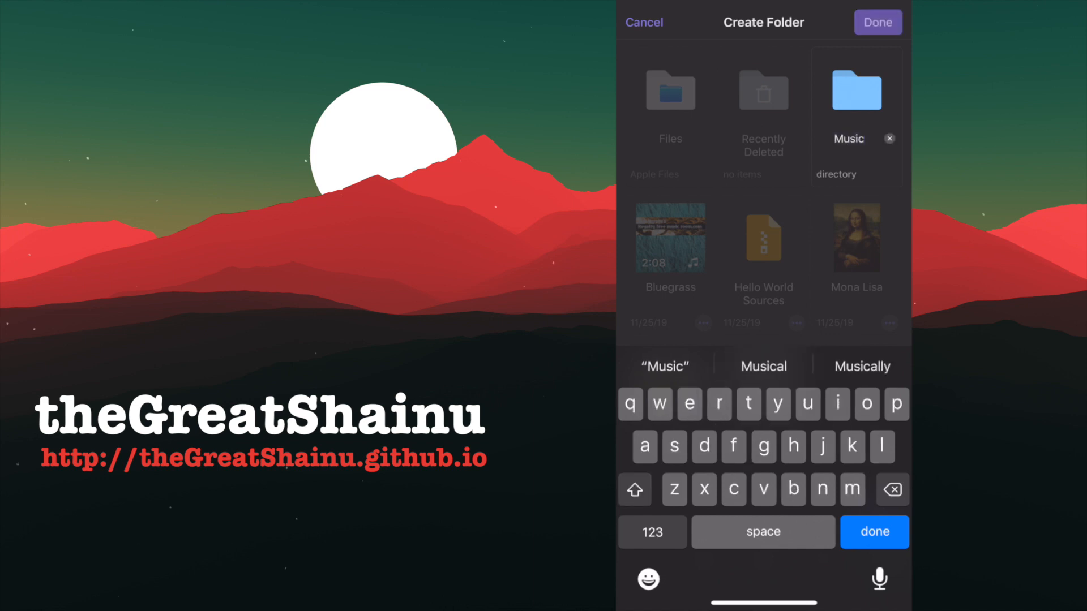
left_click(876, 22)
type("soundcloud to m")
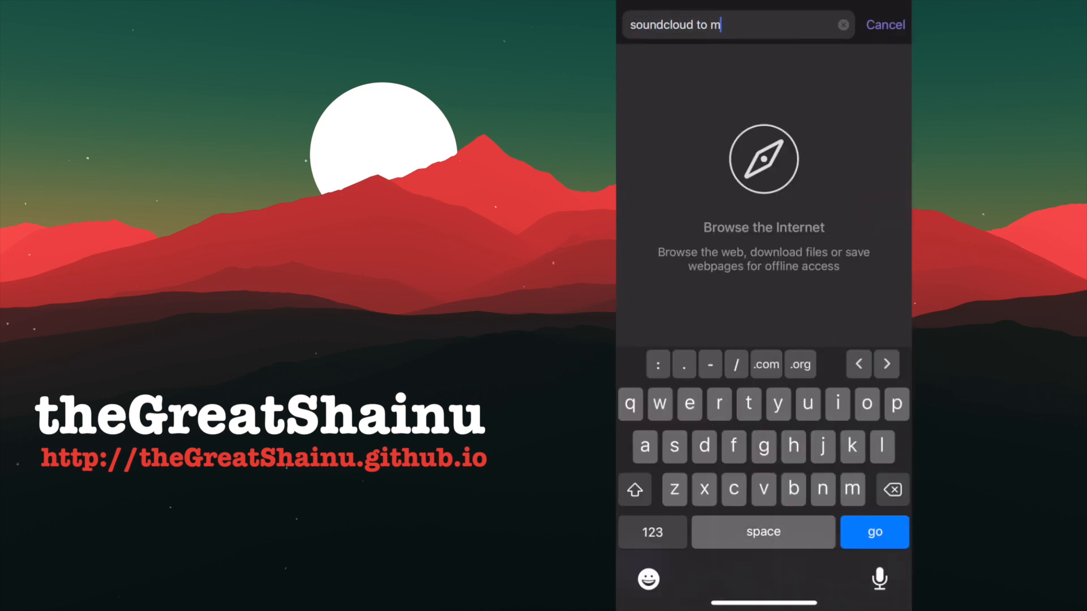
Find SoundCloud via Spotlight and reach its Library's listening history
left_click(874, 532)
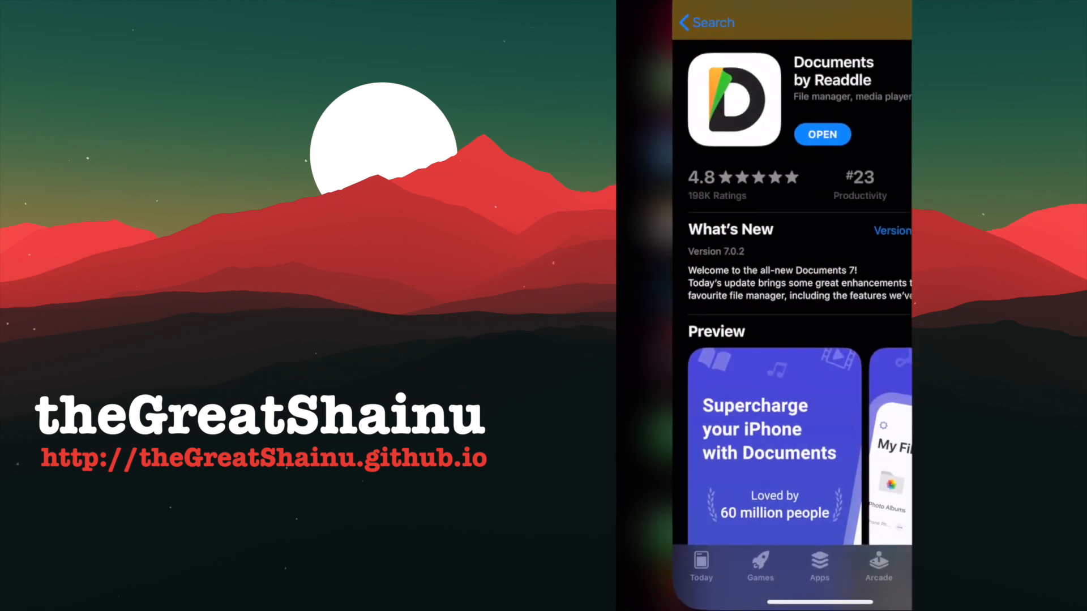
type("sound")
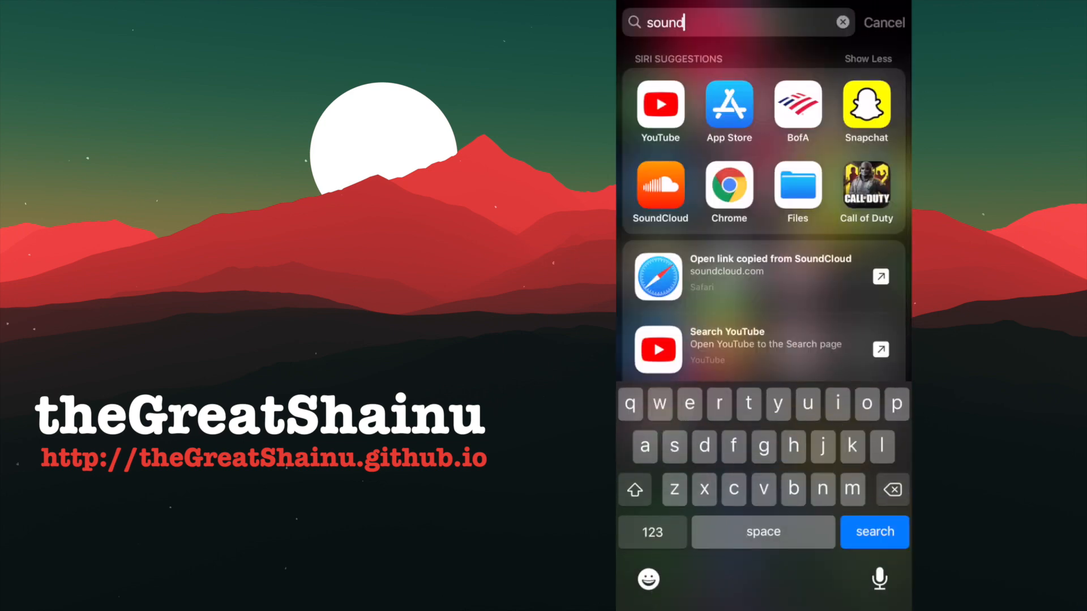
left_click(659, 187)
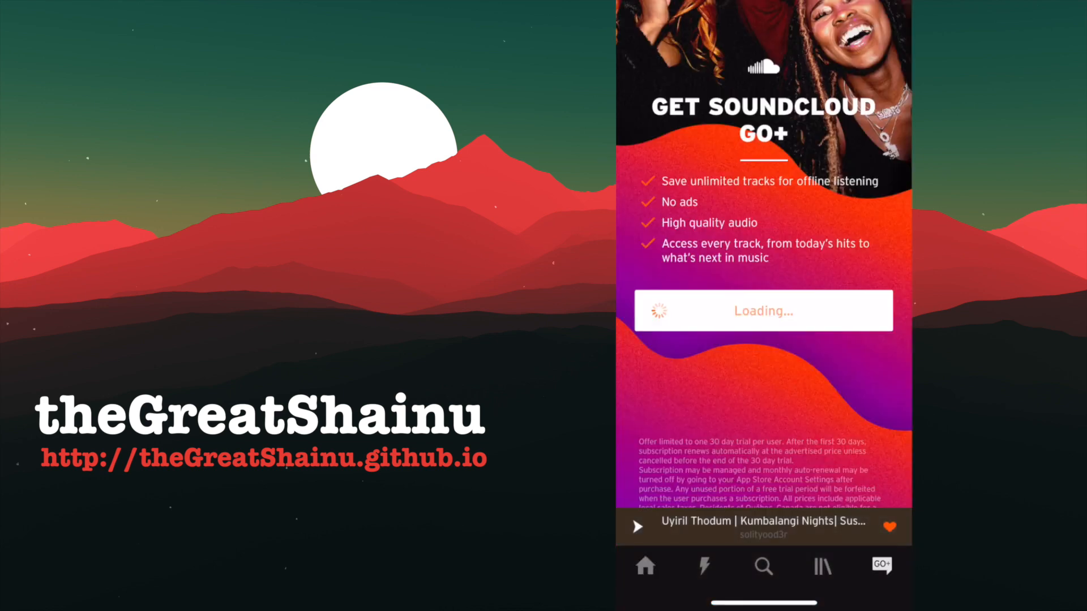
left_click(822, 566)
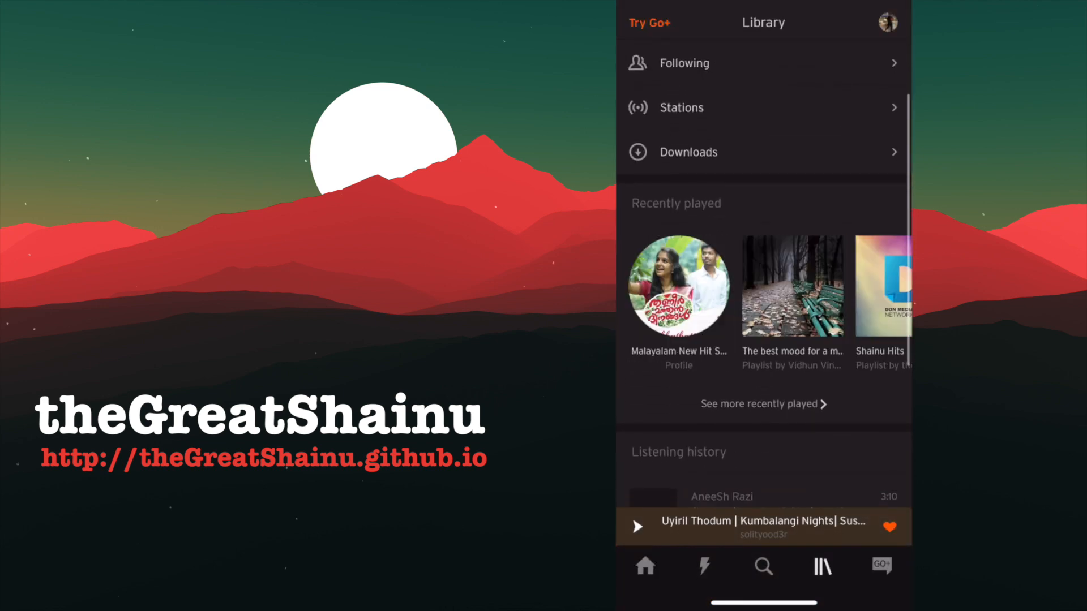
scroll("down", 3)
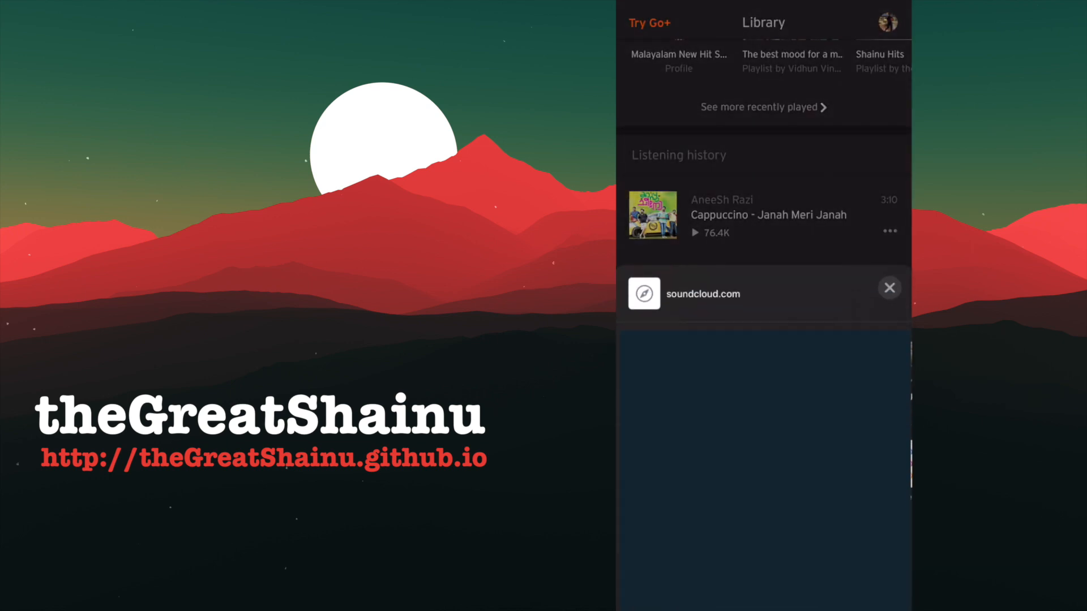
On the SoundCloud Downloader site in Documents, fetch the pasted track link for MP3 download
left_click(890, 287)
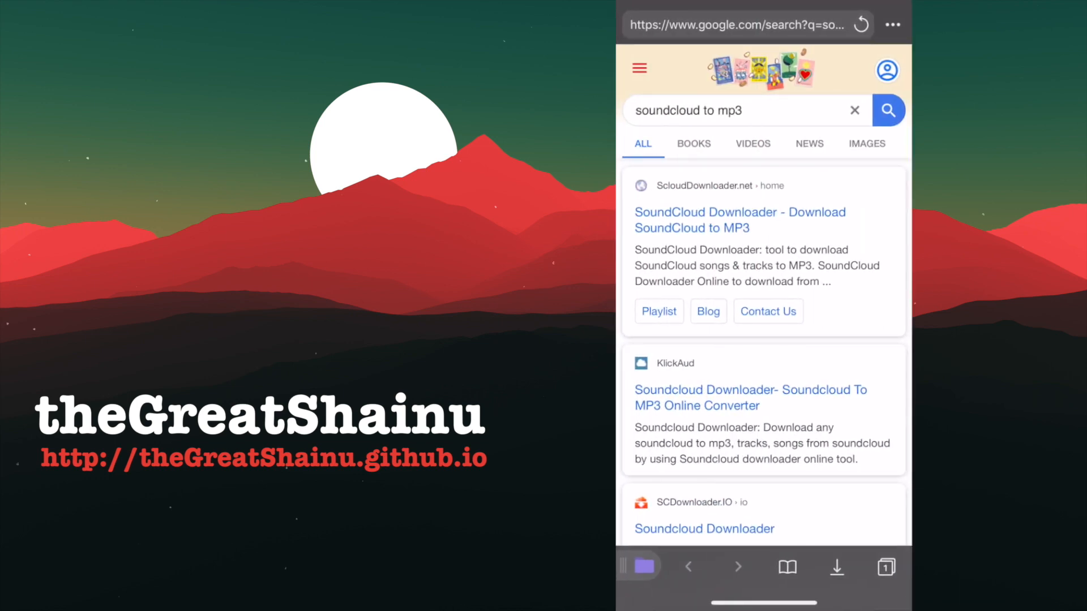
left_click(739, 220)
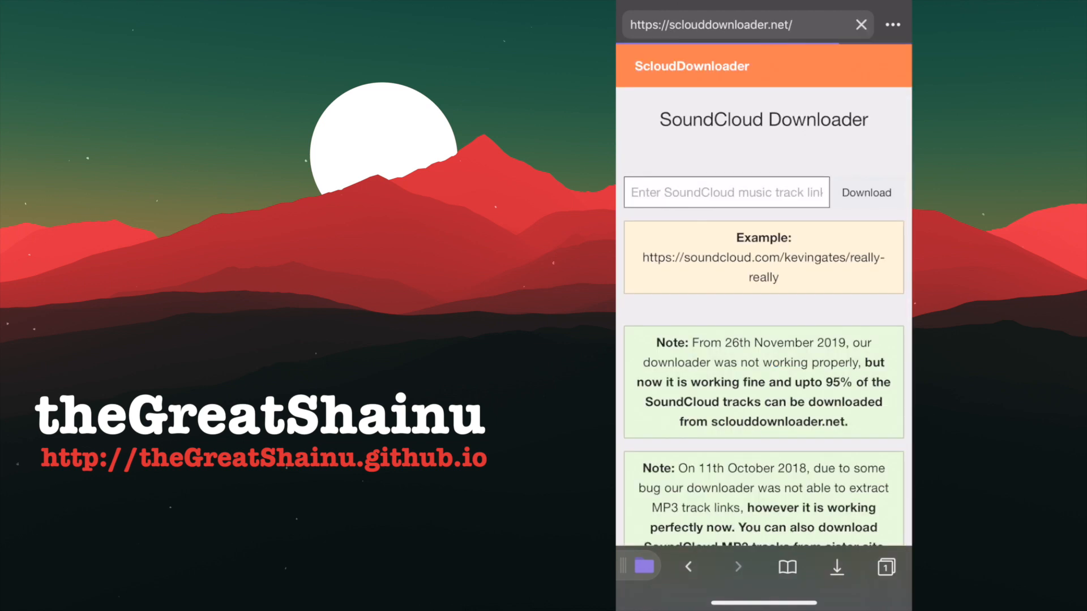
left_click(725, 192)
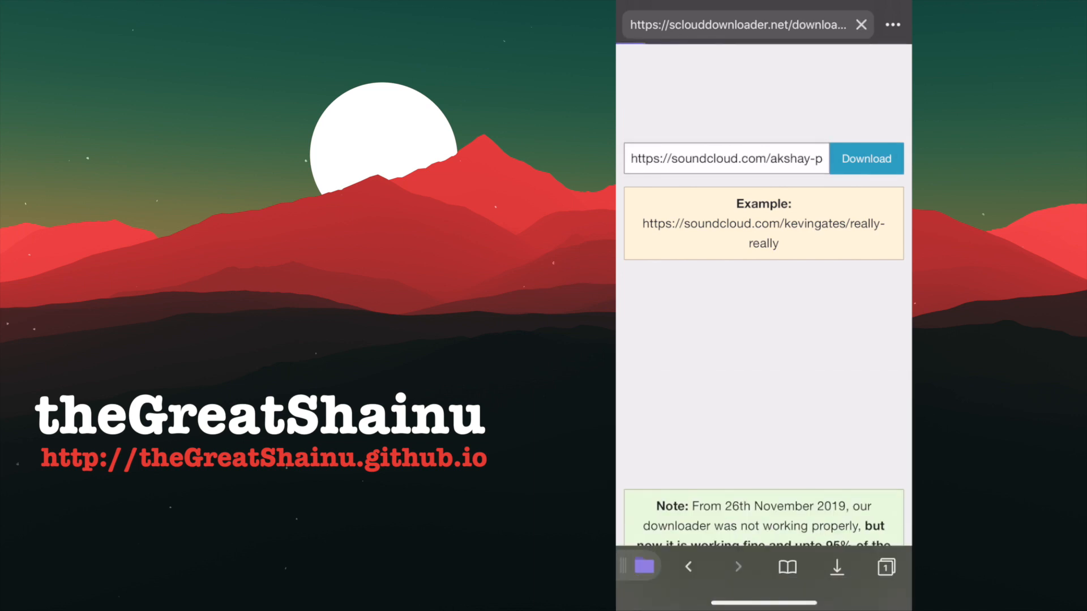
left_click(866, 158)
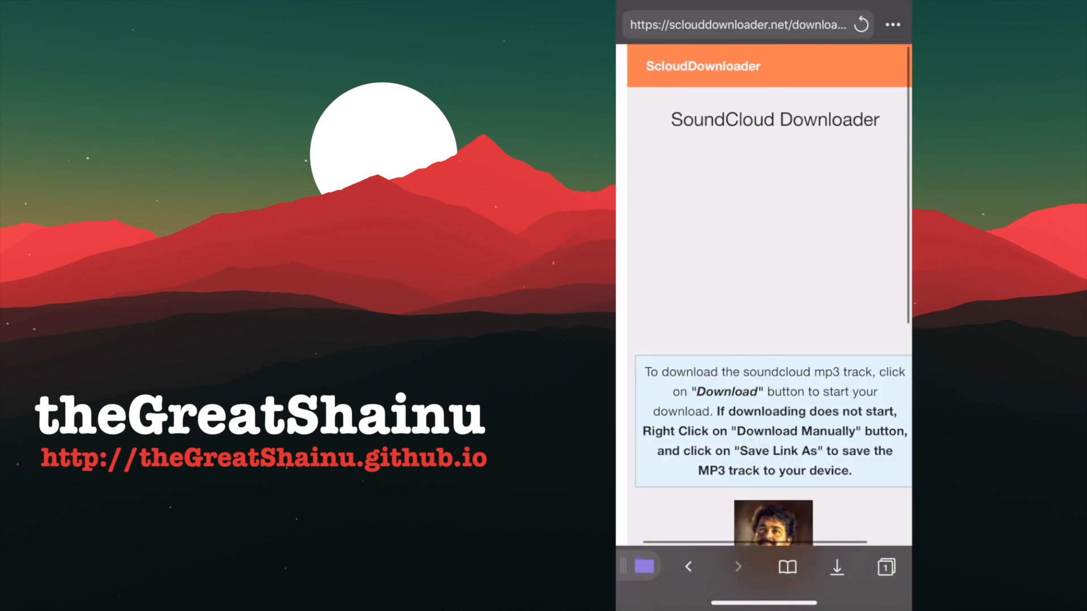
scroll("down", 3)
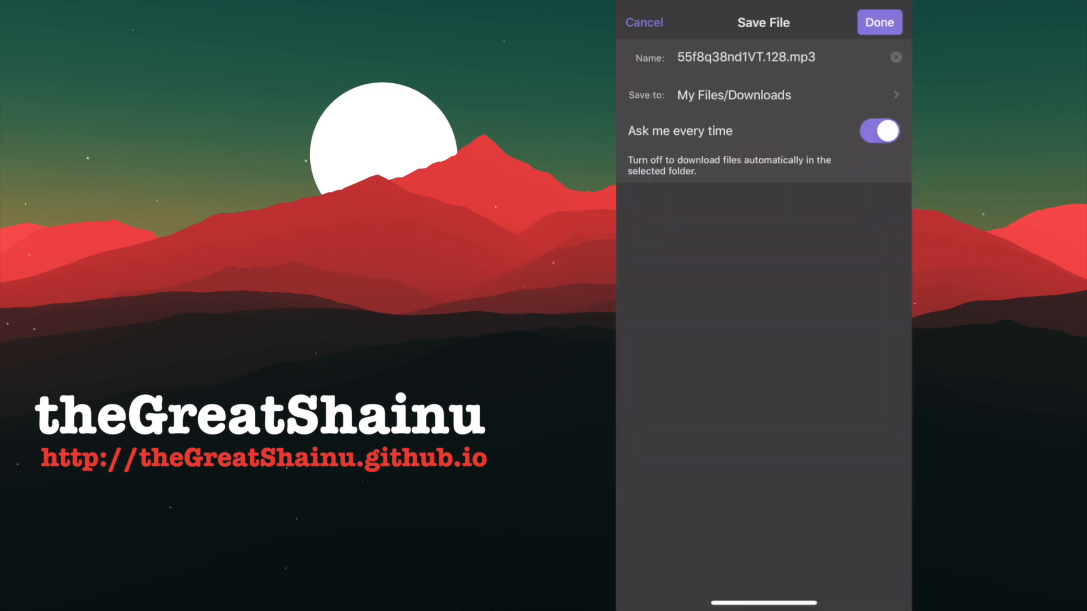
Save the 3.2 MB MP3 to a chosen folder and view the completed downloads
left_click(745, 58)
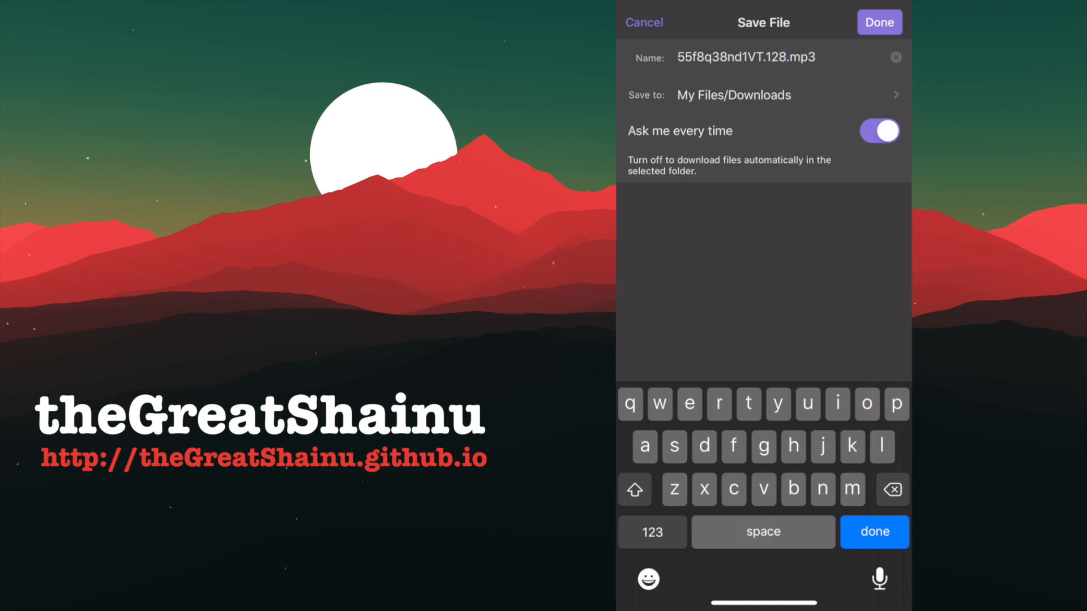
left_click(762, 95)
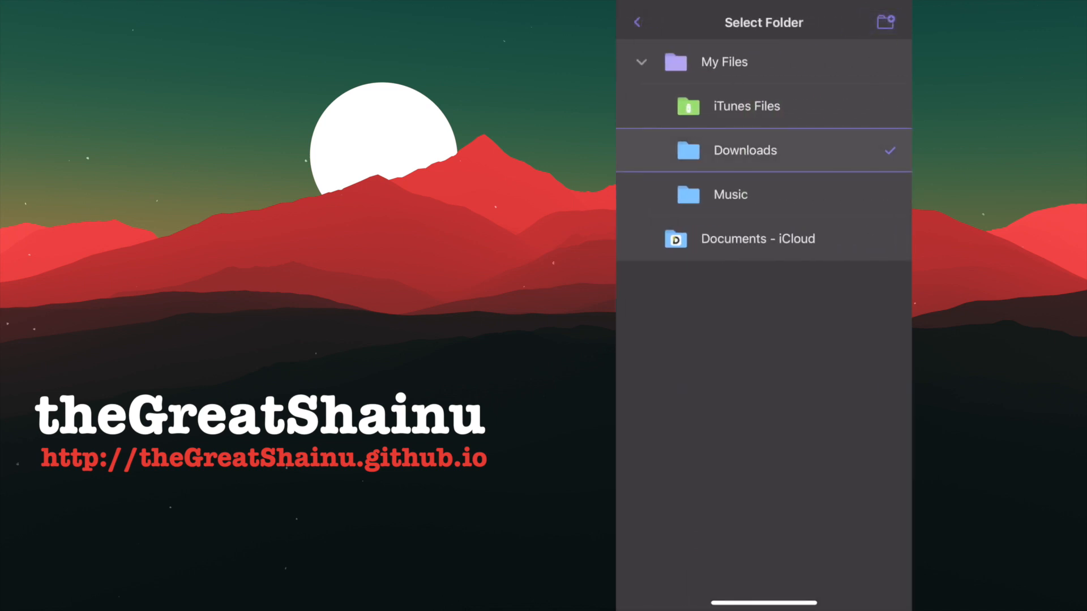
left_click(729, 193)
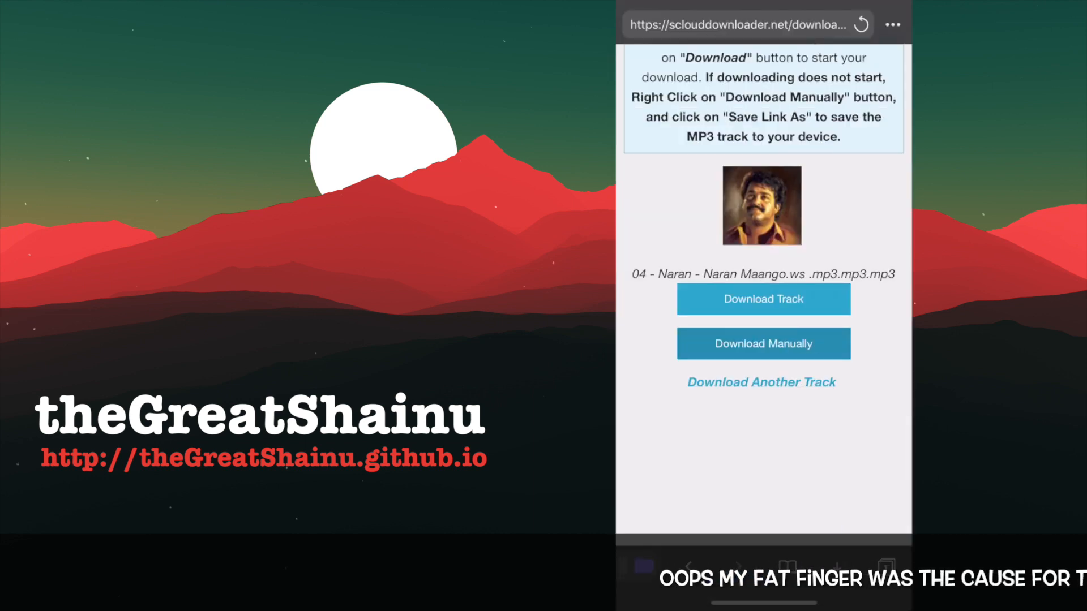
left_click(762, 299)
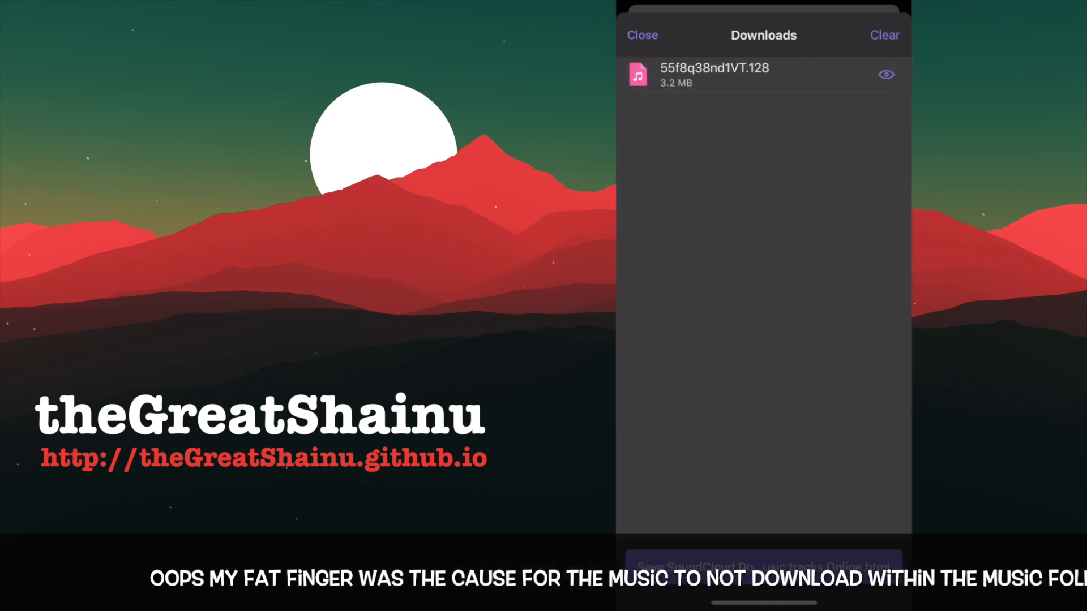
Check the empty Music folder, locate the MP3 in Downloads and bring up its file actions
left_click(641, 36)
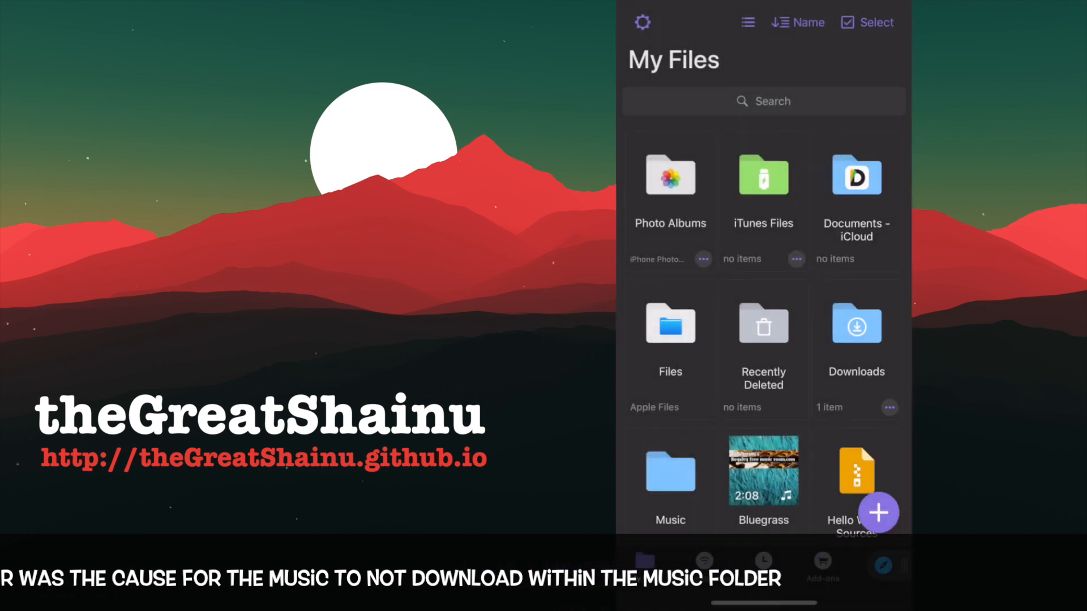
left_click(669, 472)
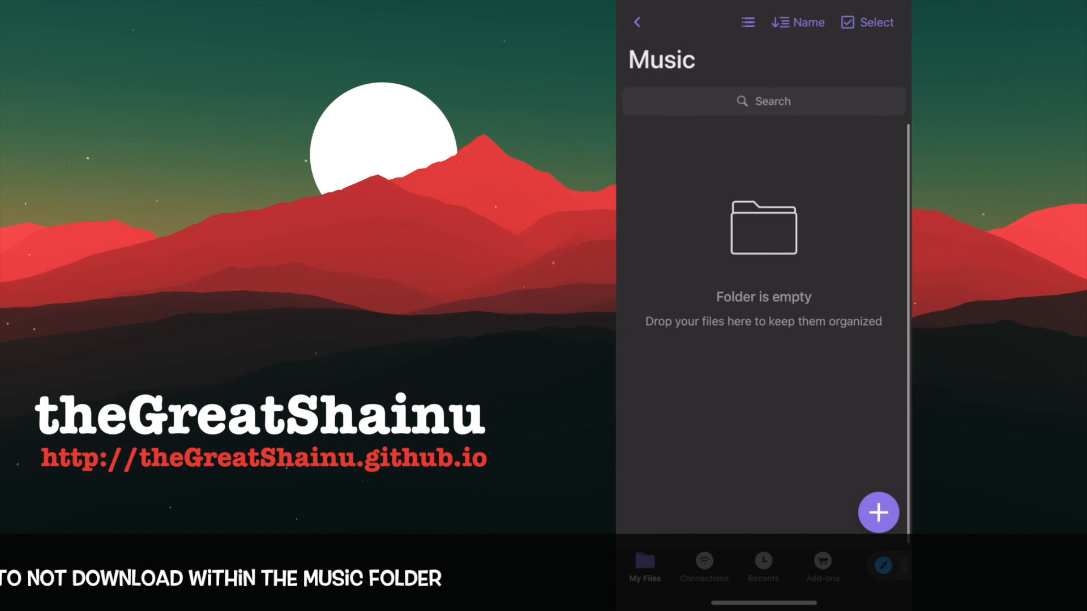
left_click(635, 22)
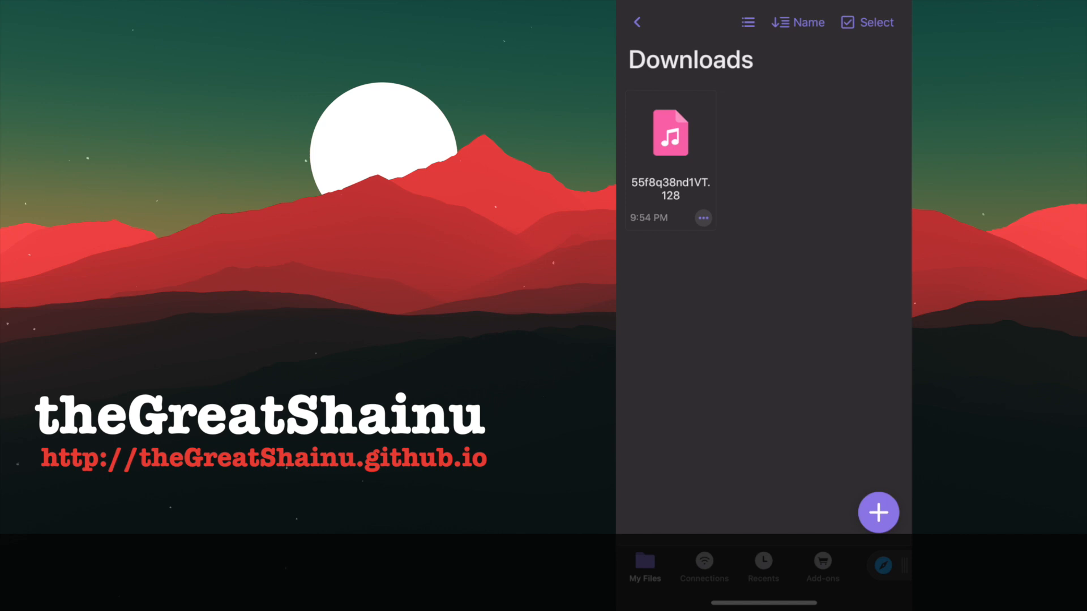
left_click(703, 217)
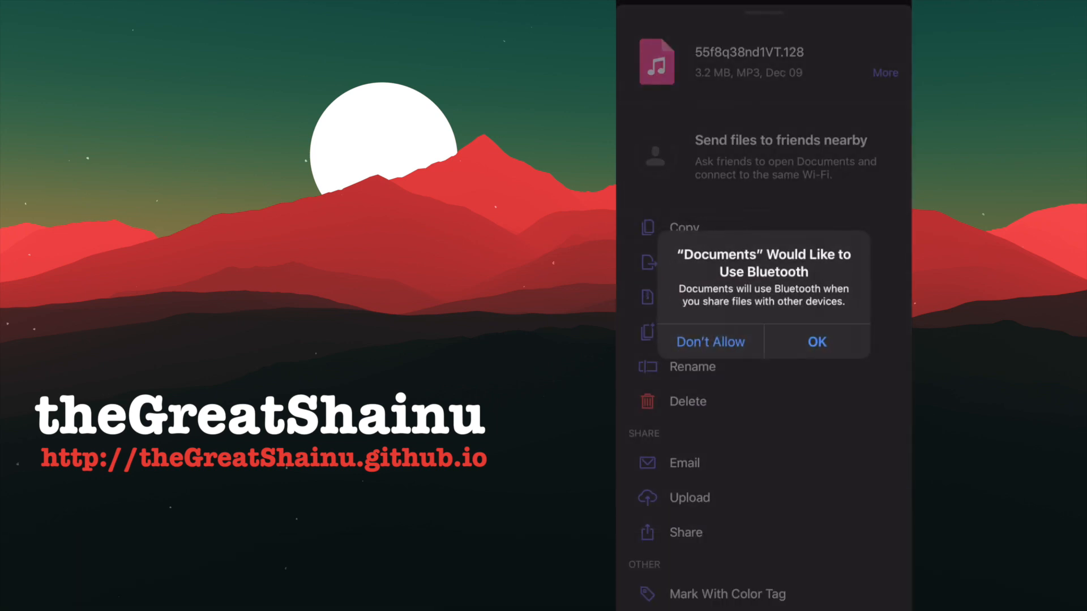
Move the MP3 from Downloads into Music and load it into the player
left_click(710, 341)
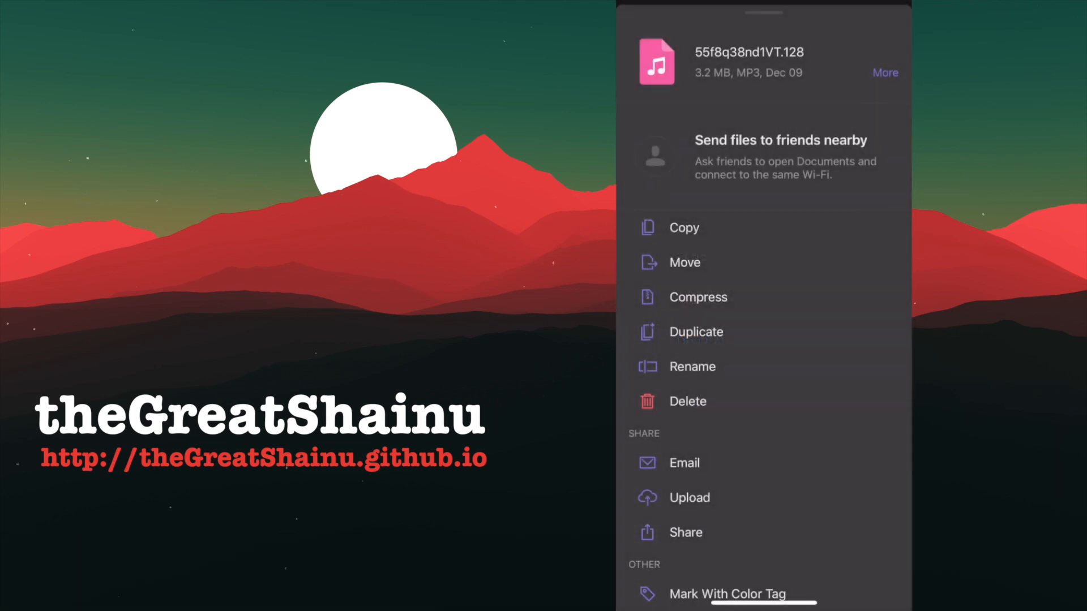
left_click(686, 261)
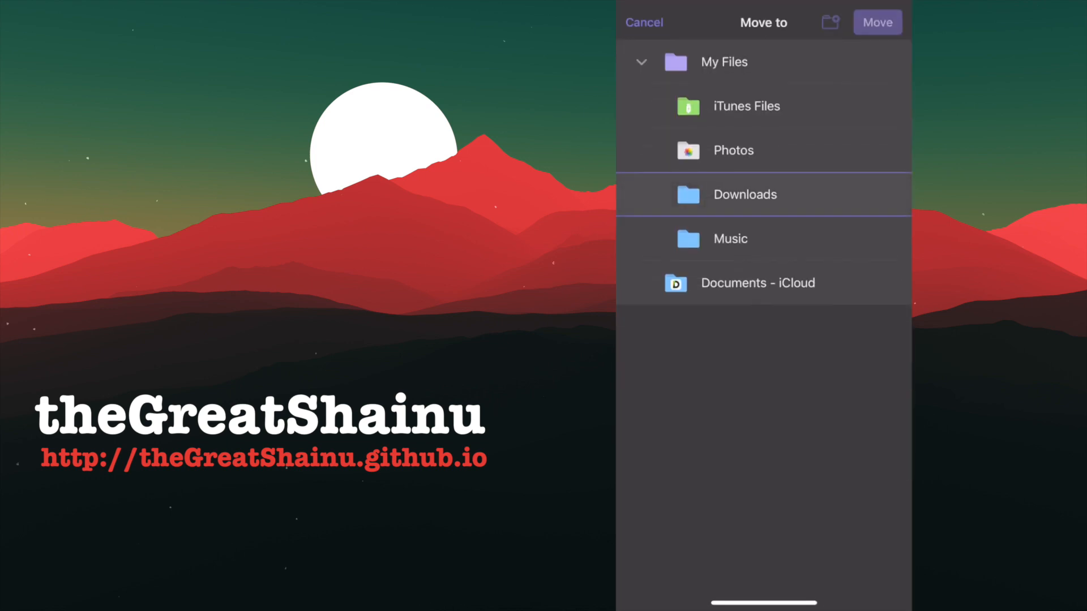
left_click(730, 239)
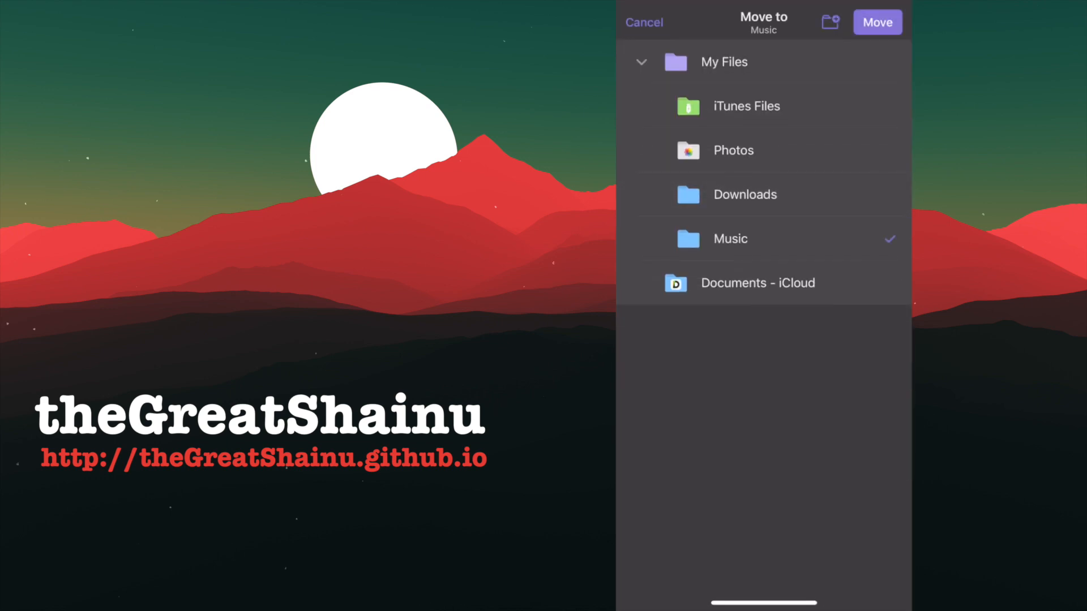
left_click(876, 21)
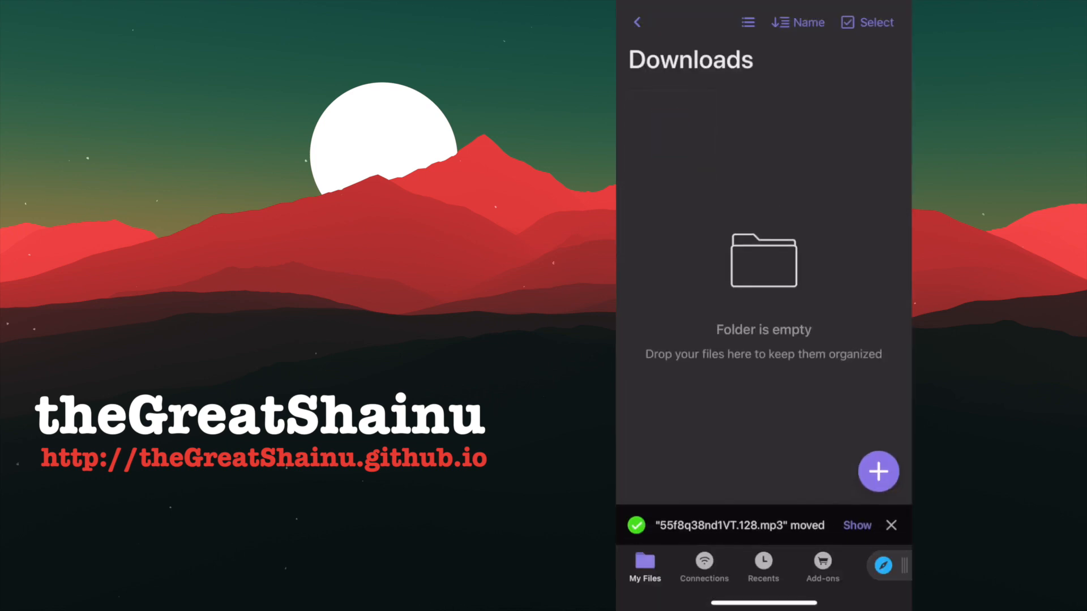
left_click(635, 22)
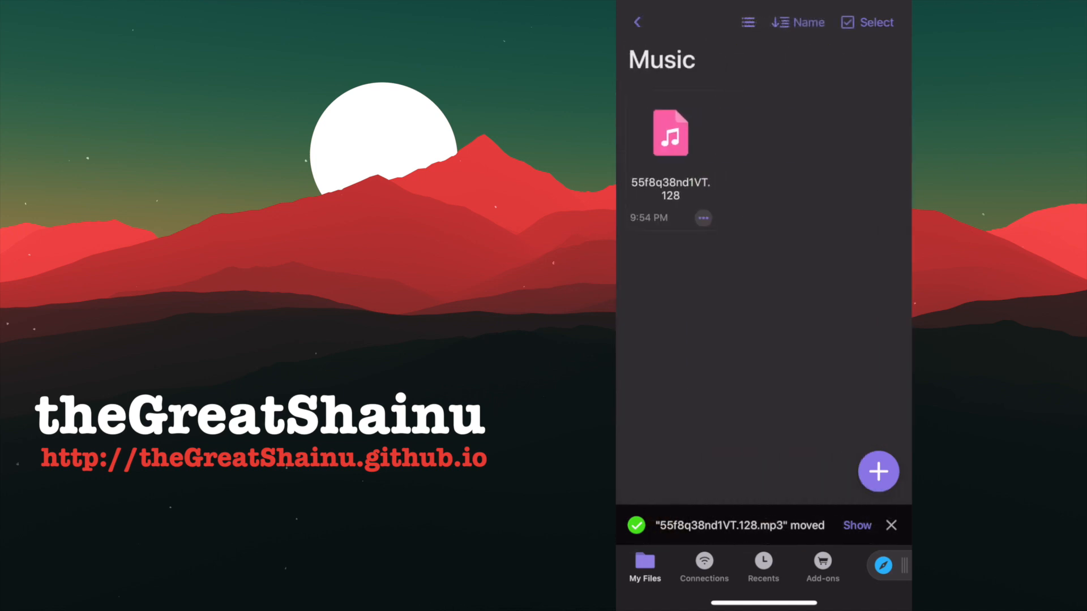
left_click(890, 524)
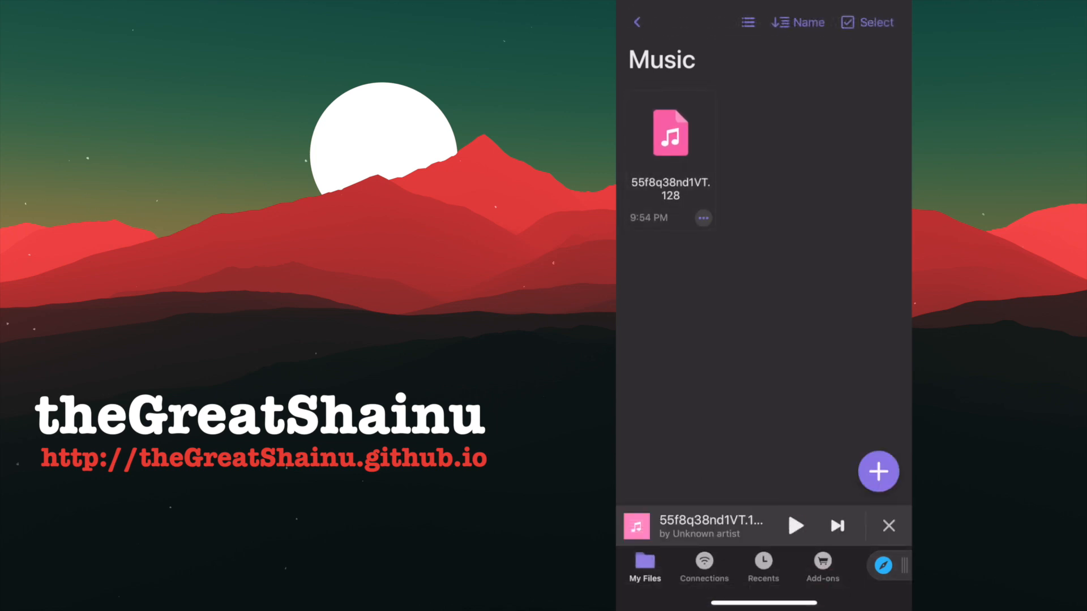
Expand the mini player into the full player showing the 3:18 track at 00:00
left_click(699, 524)
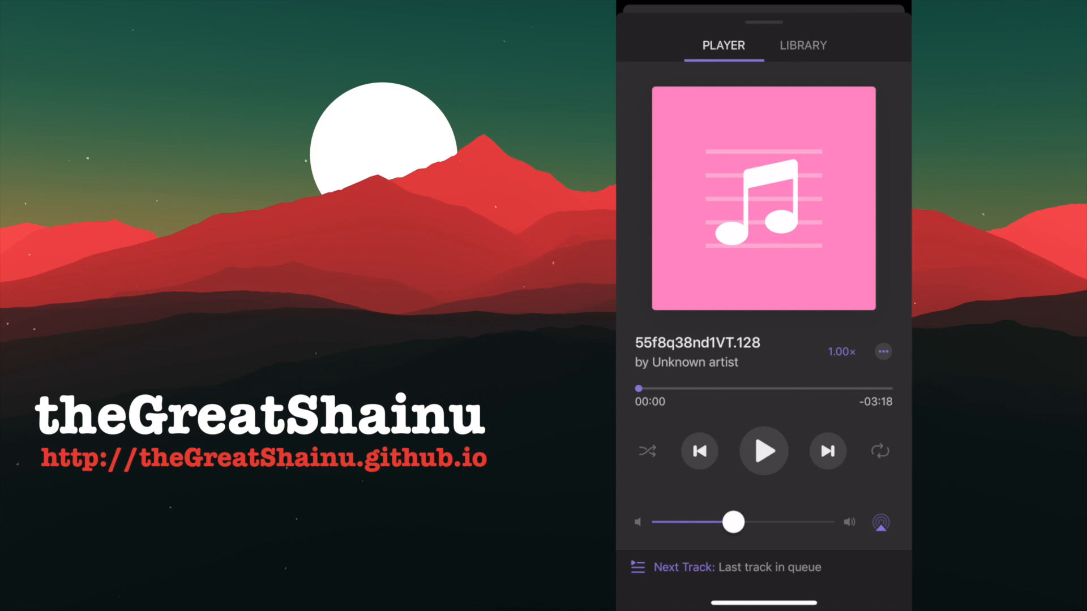